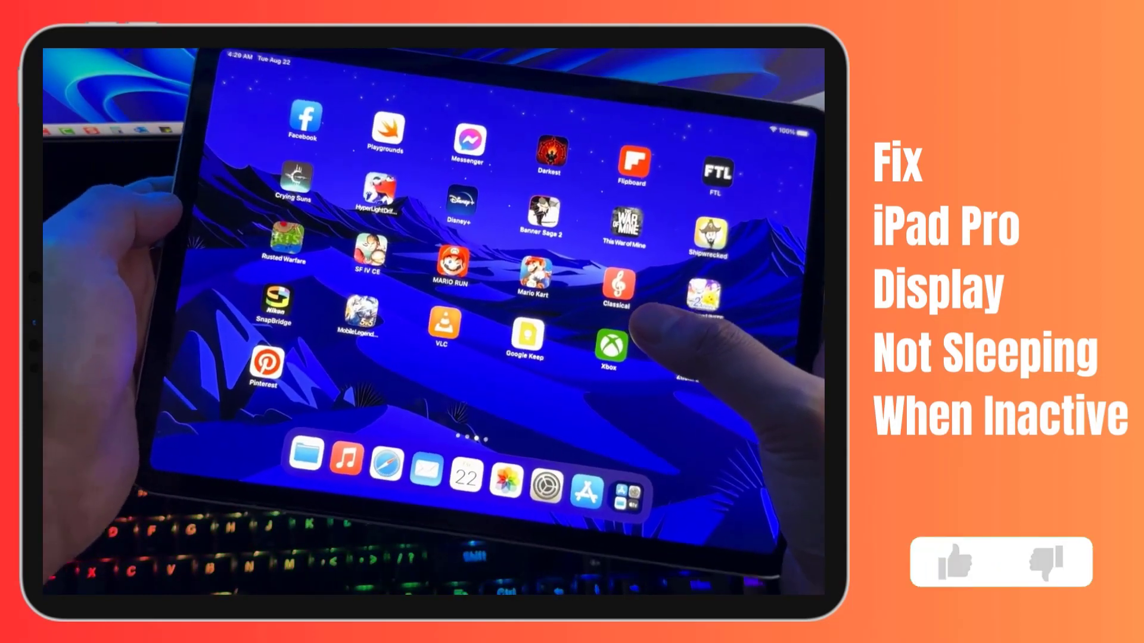
# Power off the iPad from the slider and let it restart to the home screen.
pyautogui.click(951, 560)
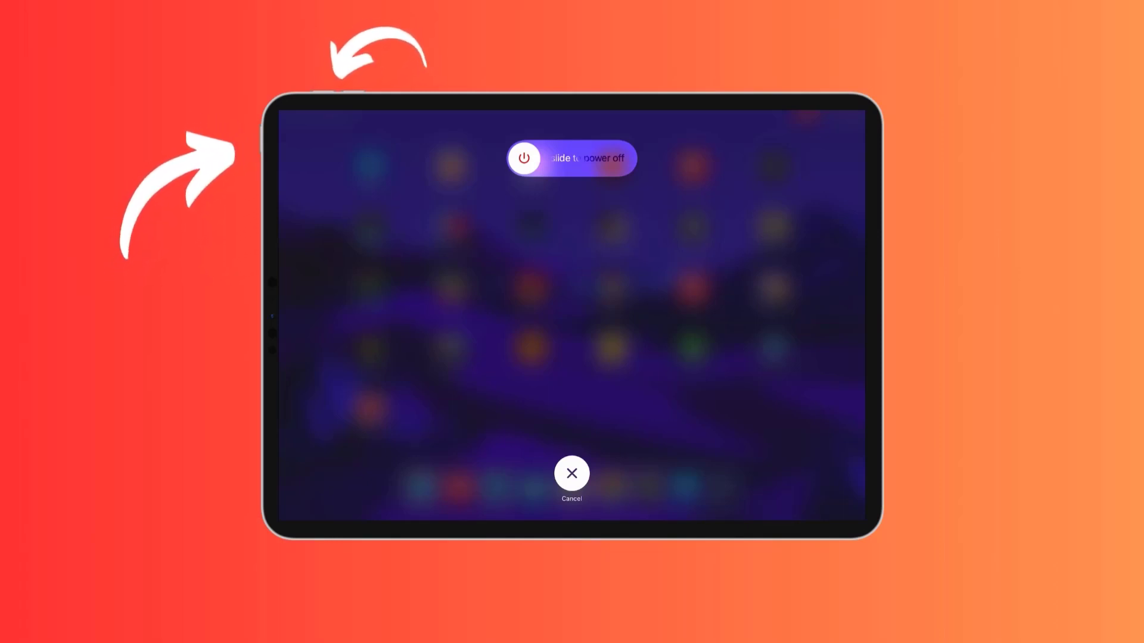
pyautogui.click(570, 473)
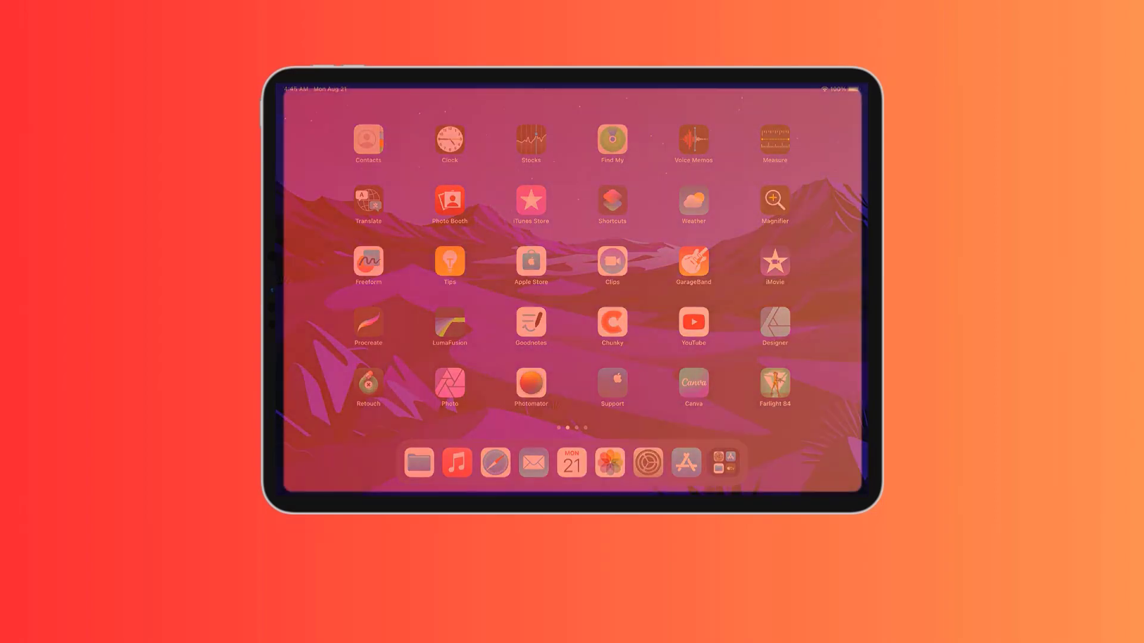
pyautogui.hscroll(-3)
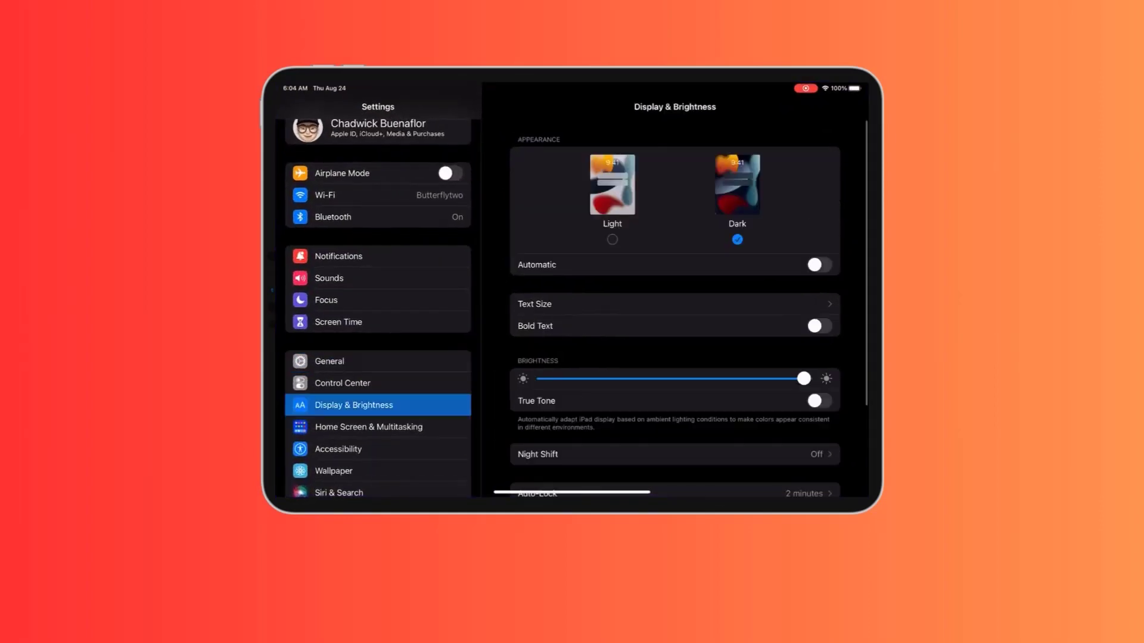
pyautogui.click(673, 493)
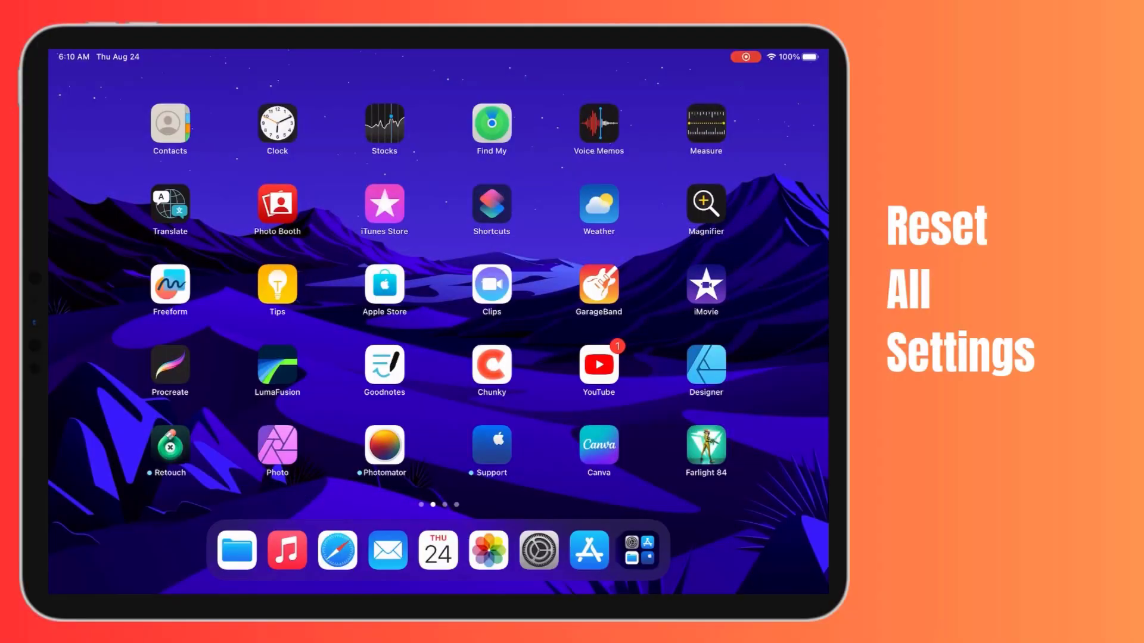
pyautogui.hscroll(-3)
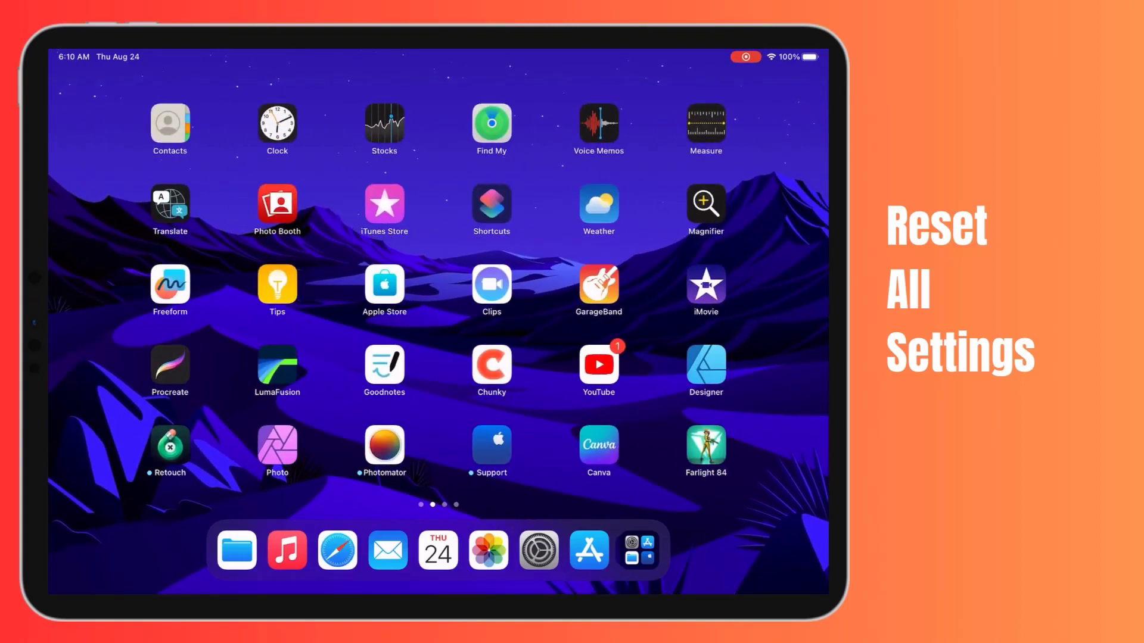
pyautogui.hscroll(-3)
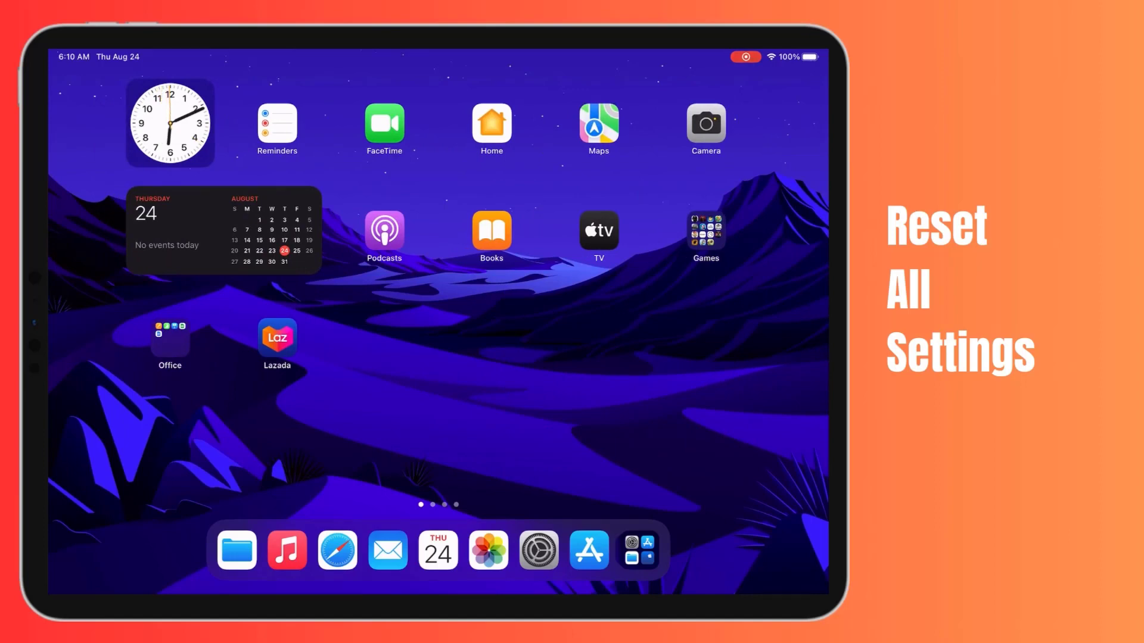
pyautogui.hscroll(-3)
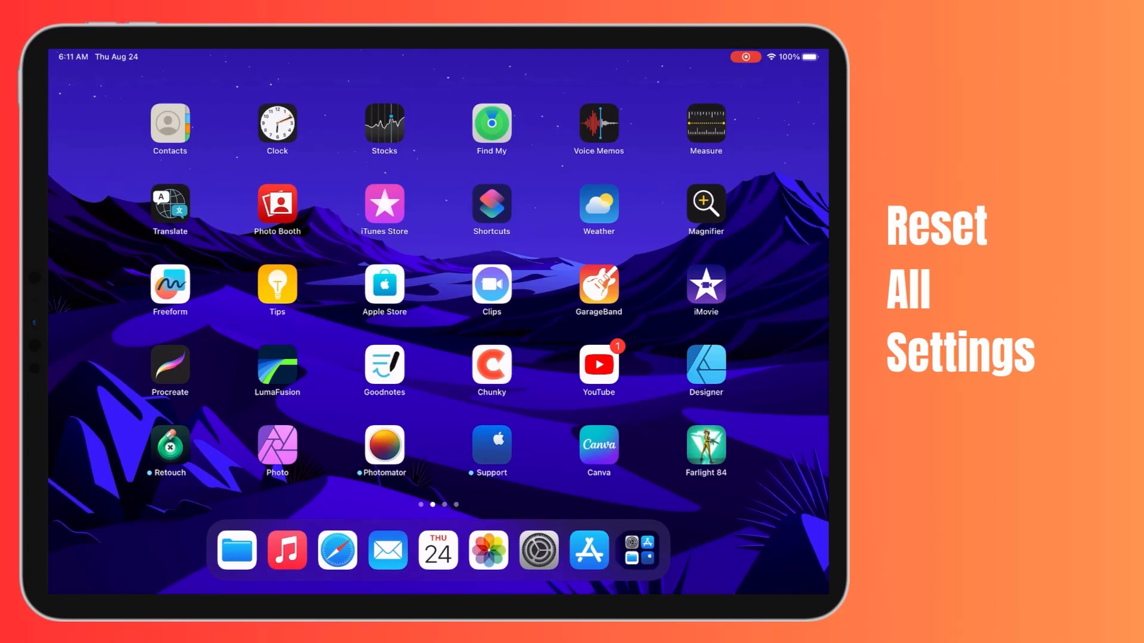
# Choose Reset All Settings under General > Transfer or Reset iPad.
pyautogui.click(538, 550)
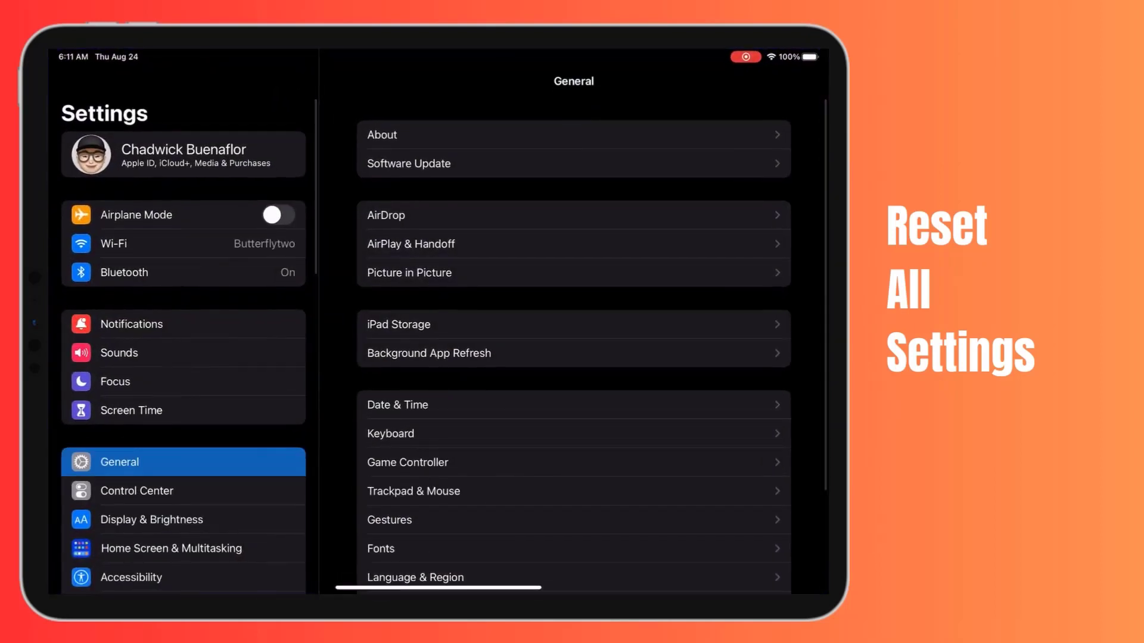
pyautogui.scroll(-3)
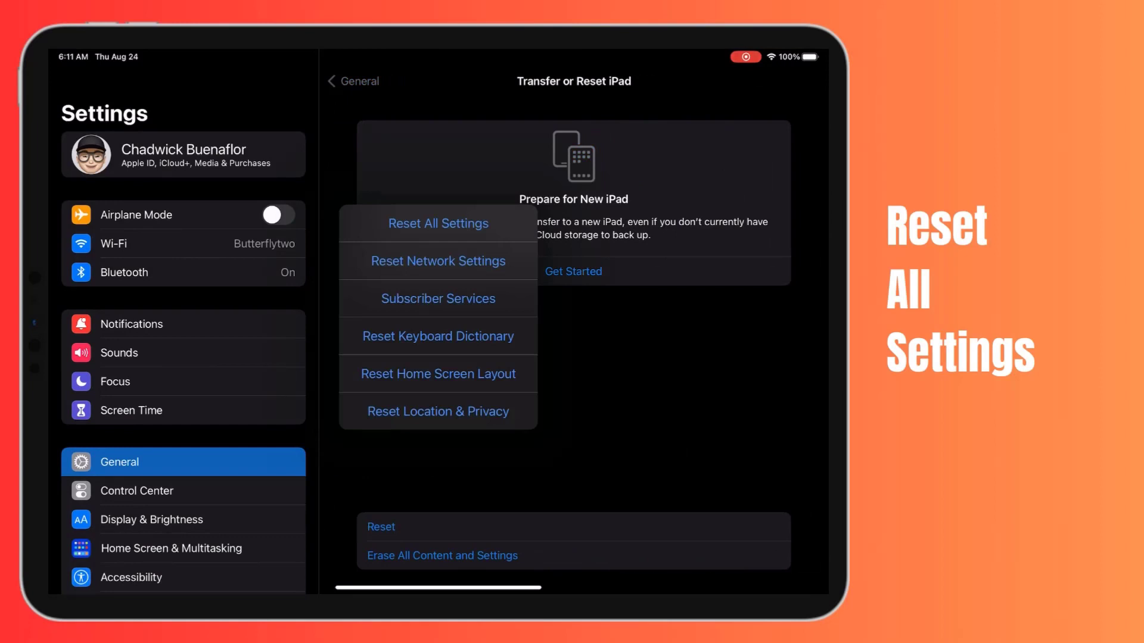
pyautogui.click(437, 223)
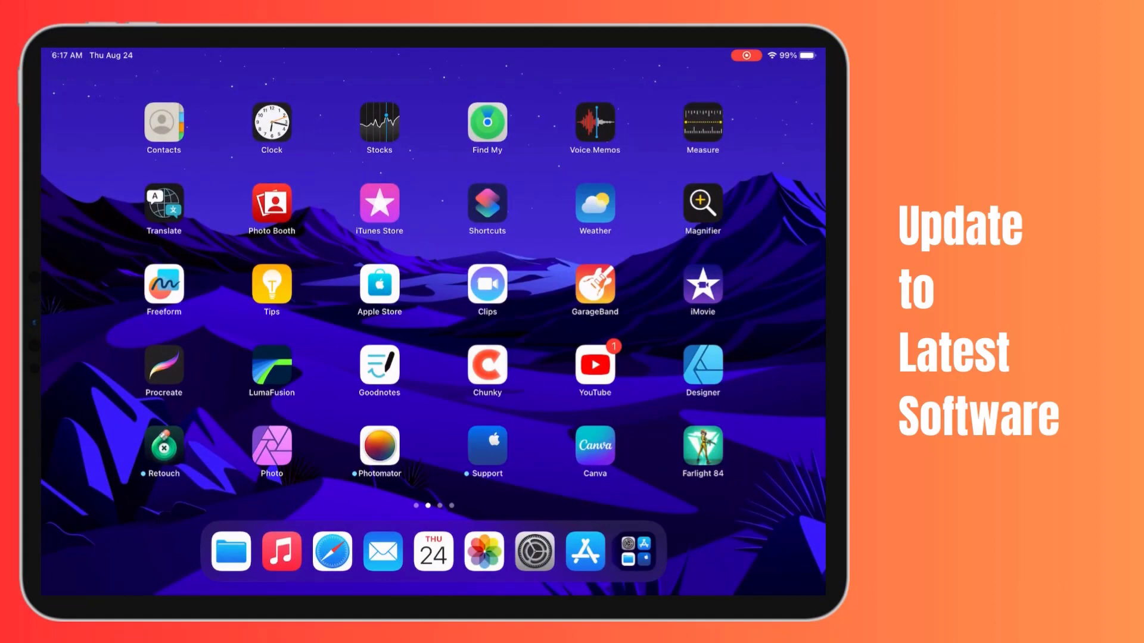
pyautogui.hscroll(-3)
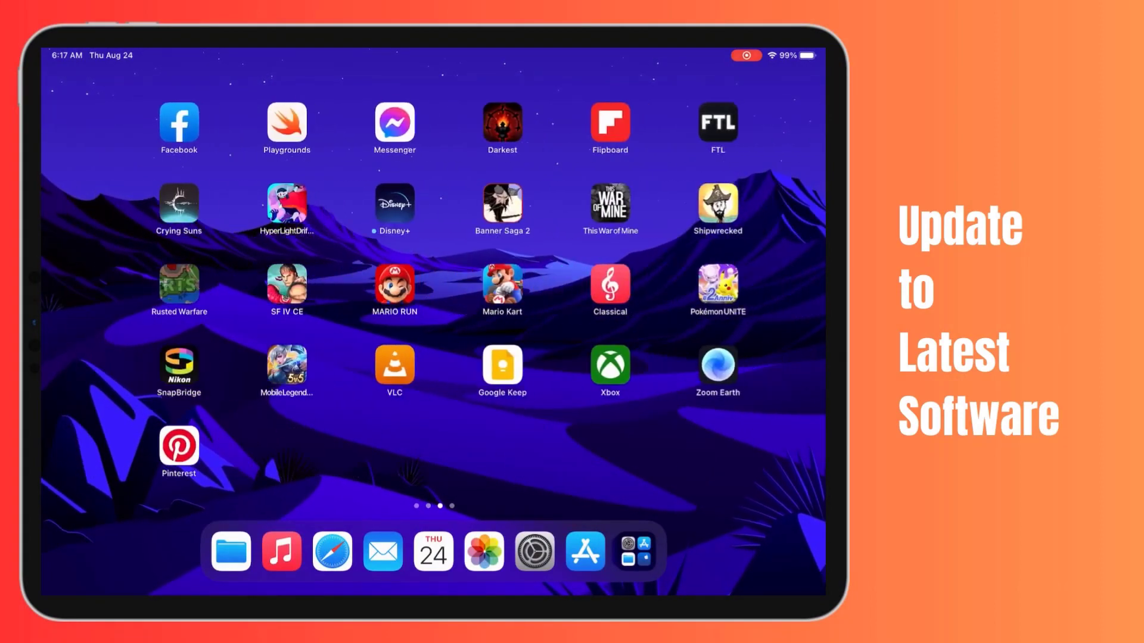
pyautogui.hscroll(-3)
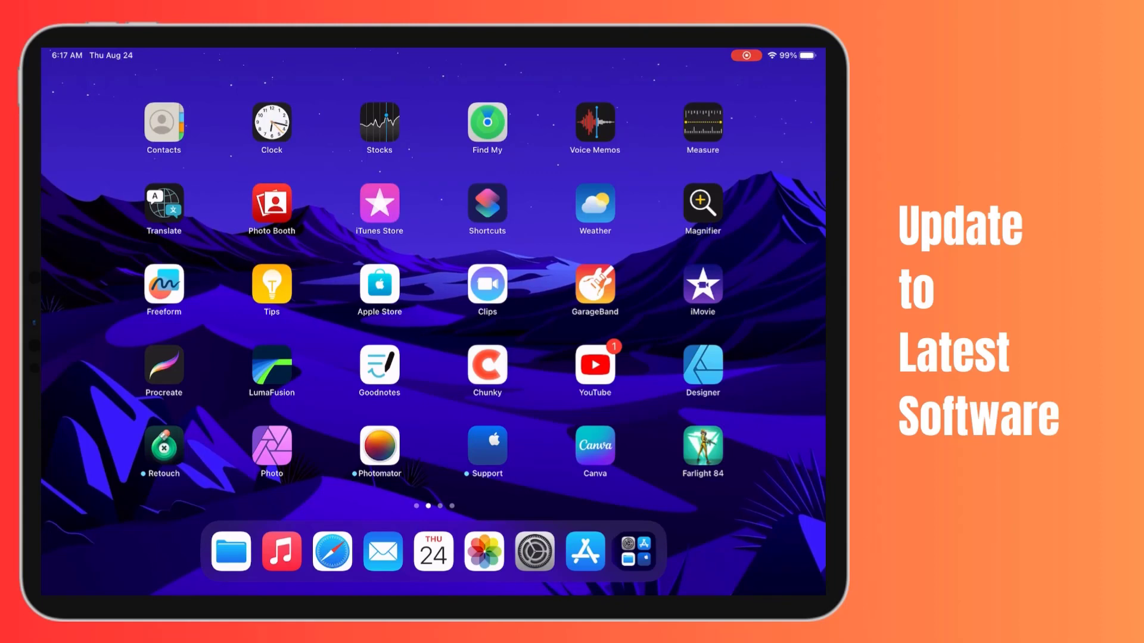
# Return to General in Settings to reach Software Update.
pyautogui.click(534, 551)
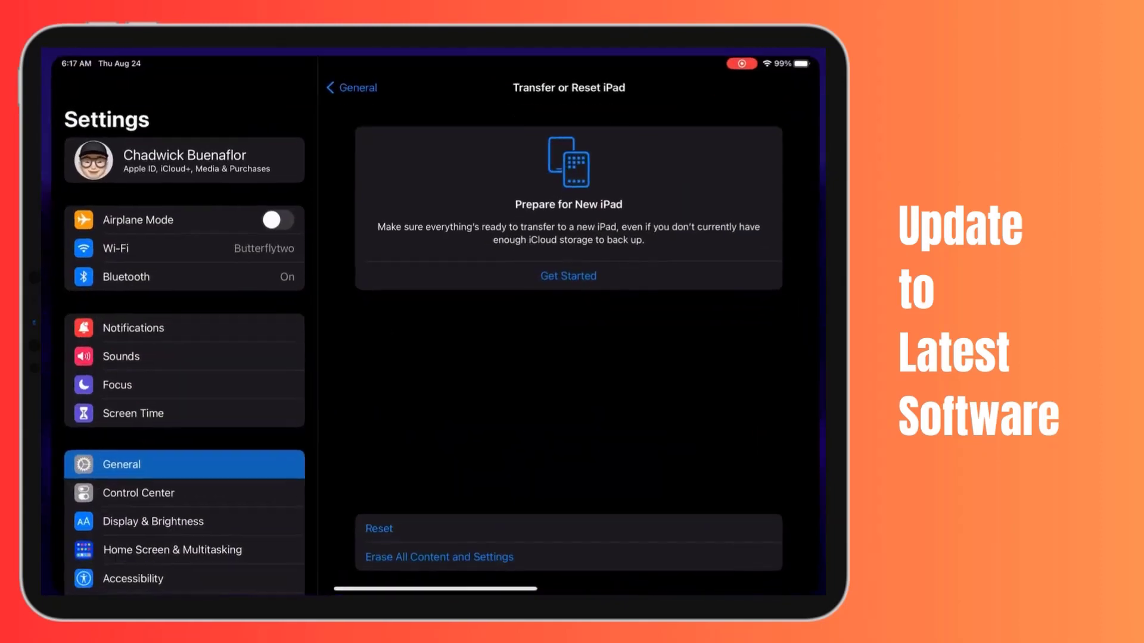
pyautogui.click(350, 87)
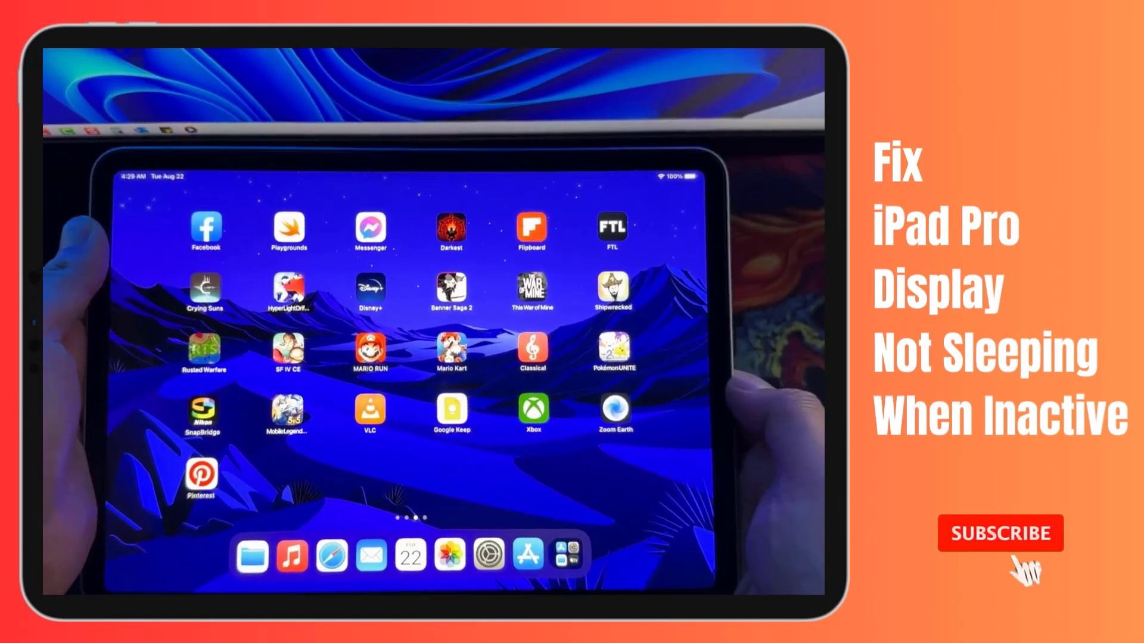
pyautogui.click(1000, 533)
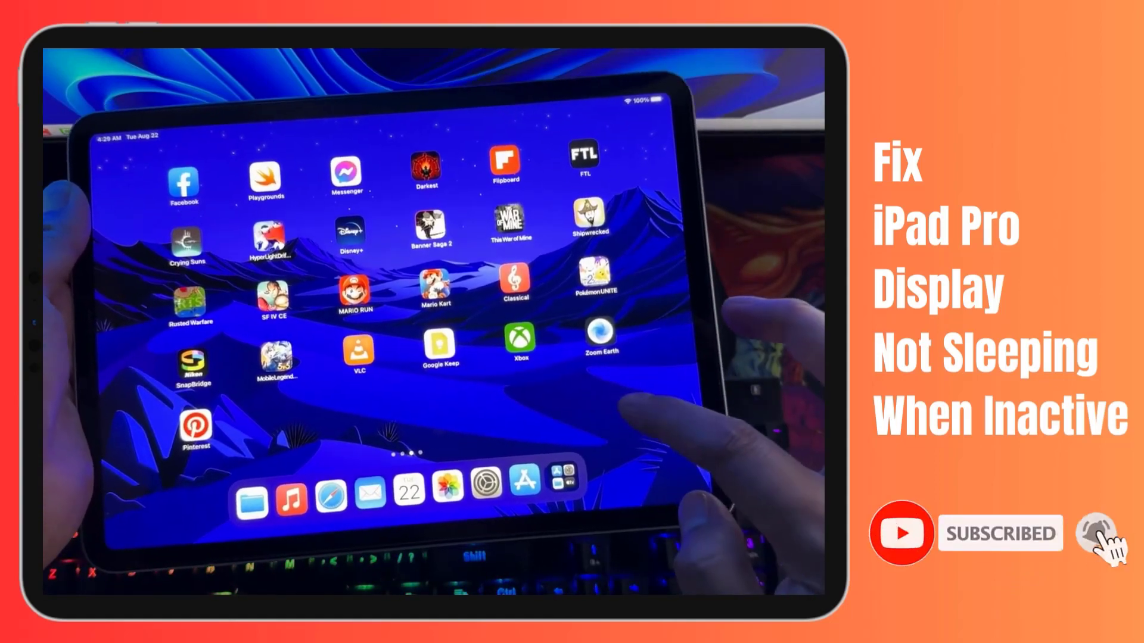